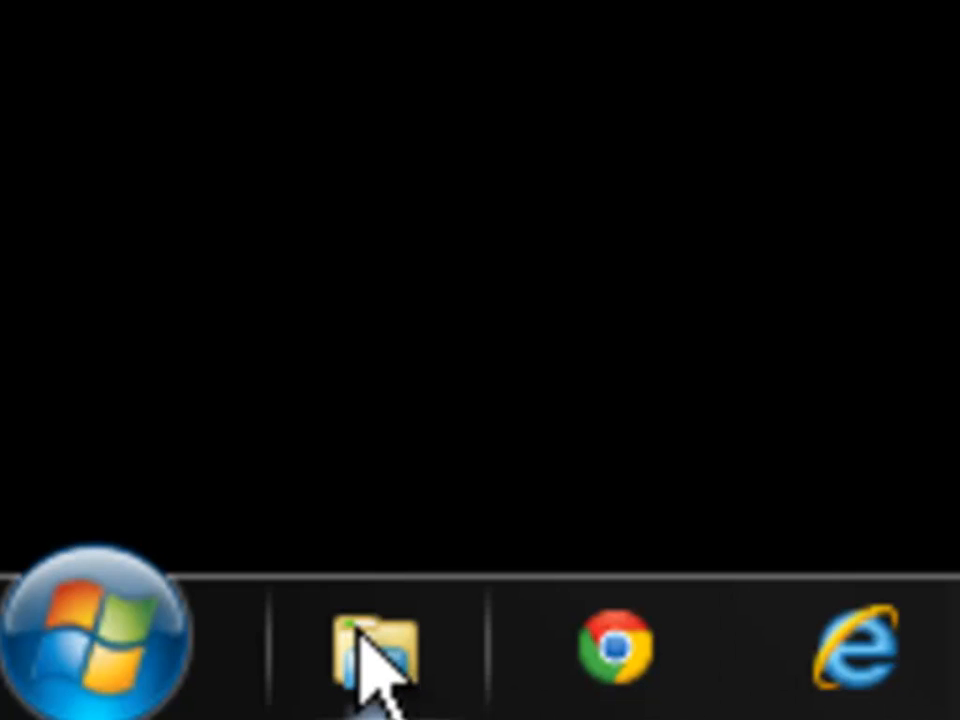
mouse_move(380, 660)
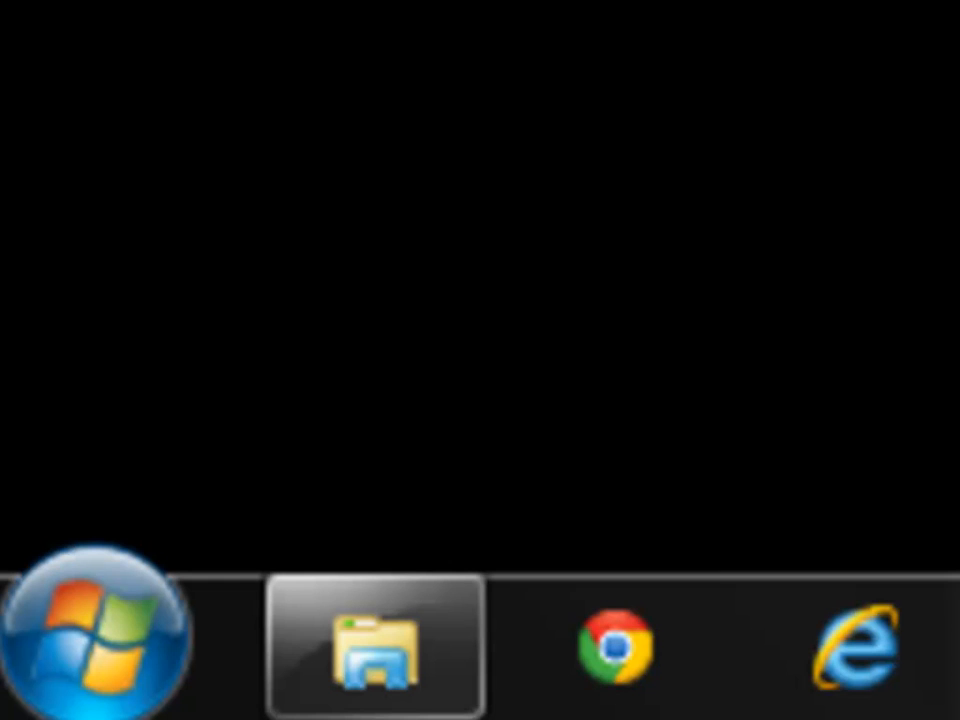
Open Windows Explorer and bring up Folder and search options from the Organize menu
click(367, 645)
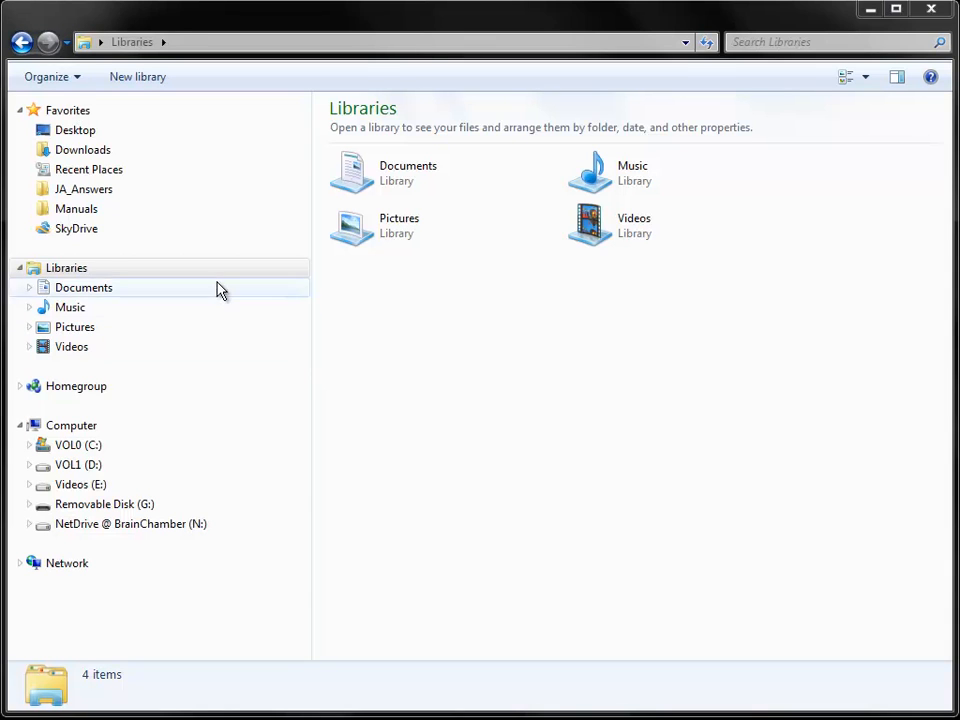
click(48, 77)
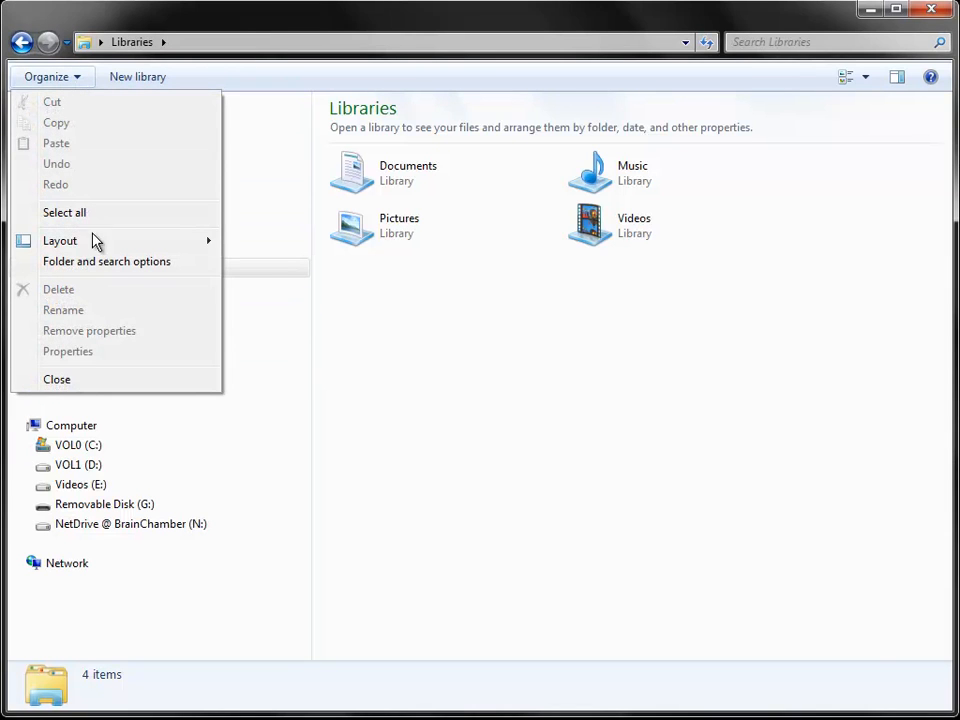
click(106, 261)
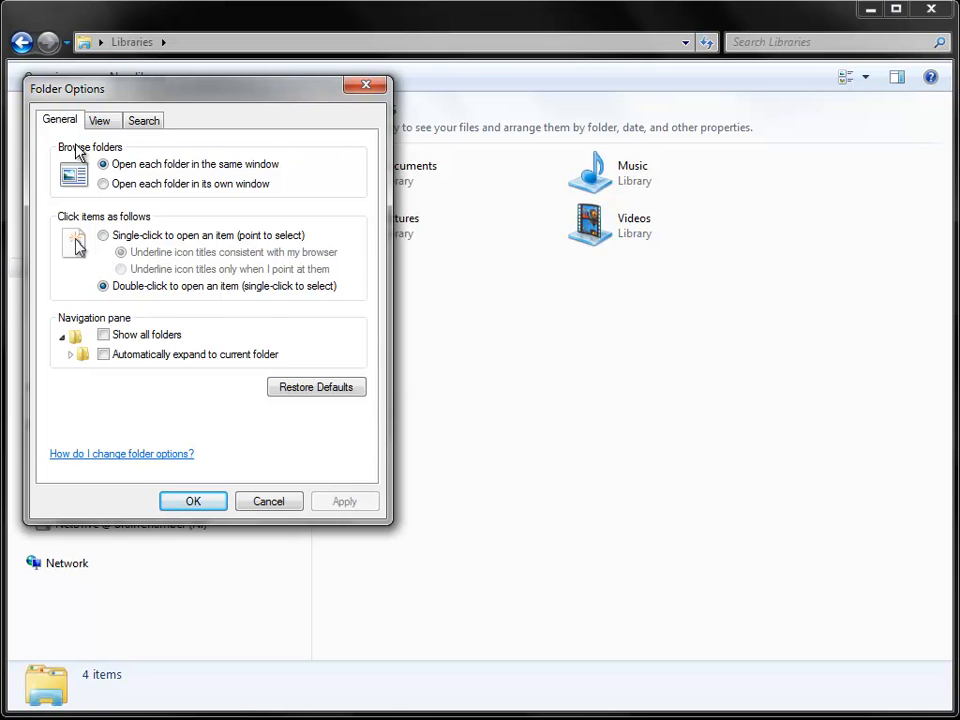
On the View tab, select 'Show hidden files, folders, and drives' and untick 'Hide protected operating system files'
click(97, 120)
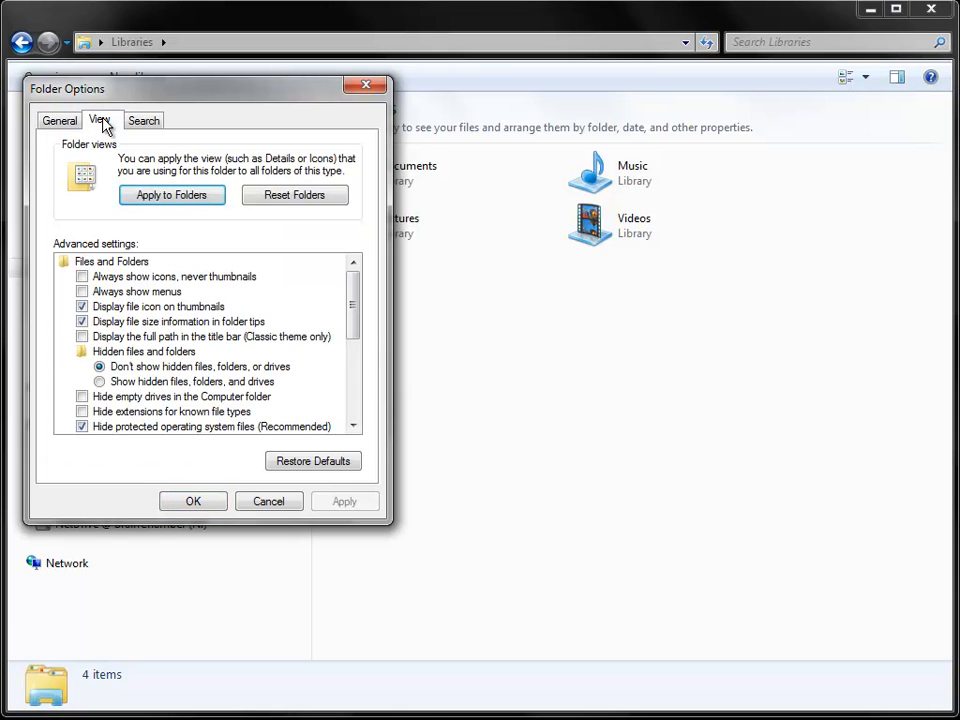
mouse_move(318, 289)
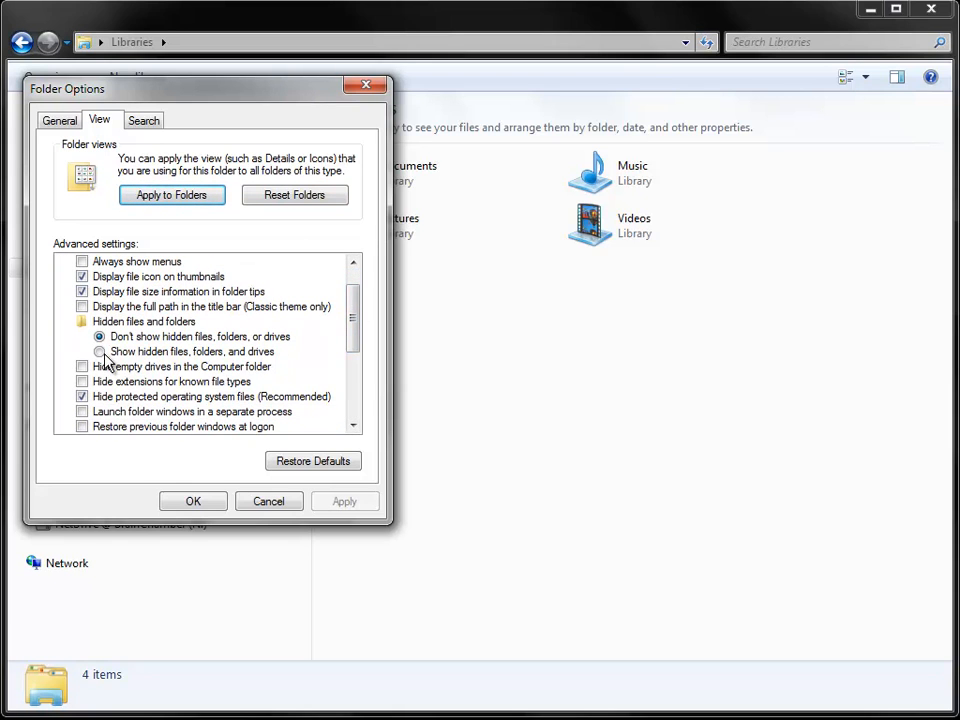
click(99, 351)
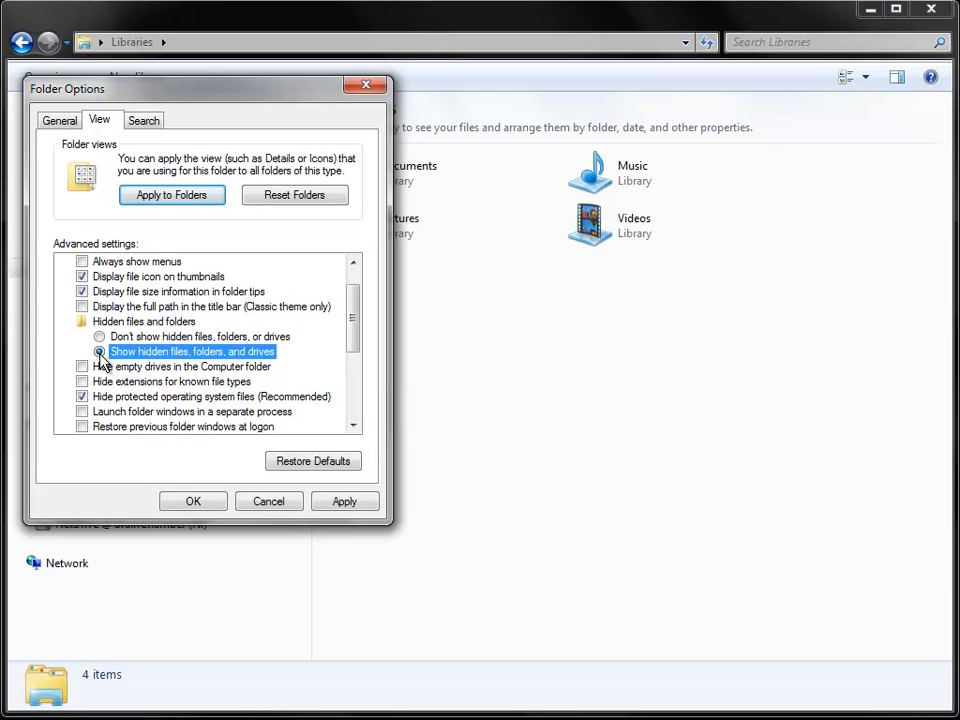
click(78, 397)
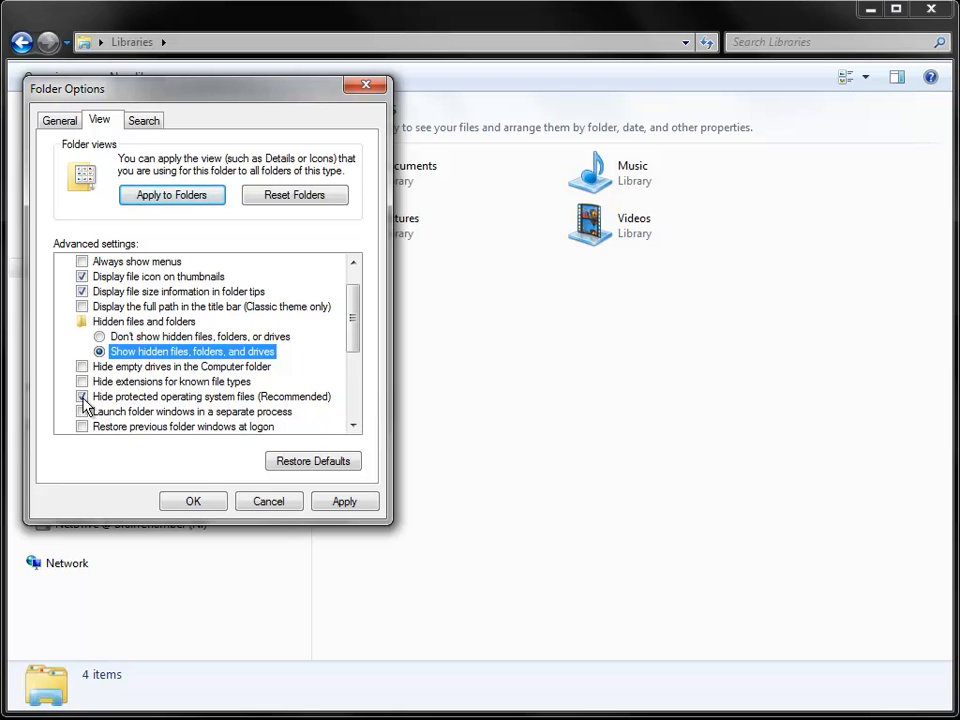
click(75, 397)
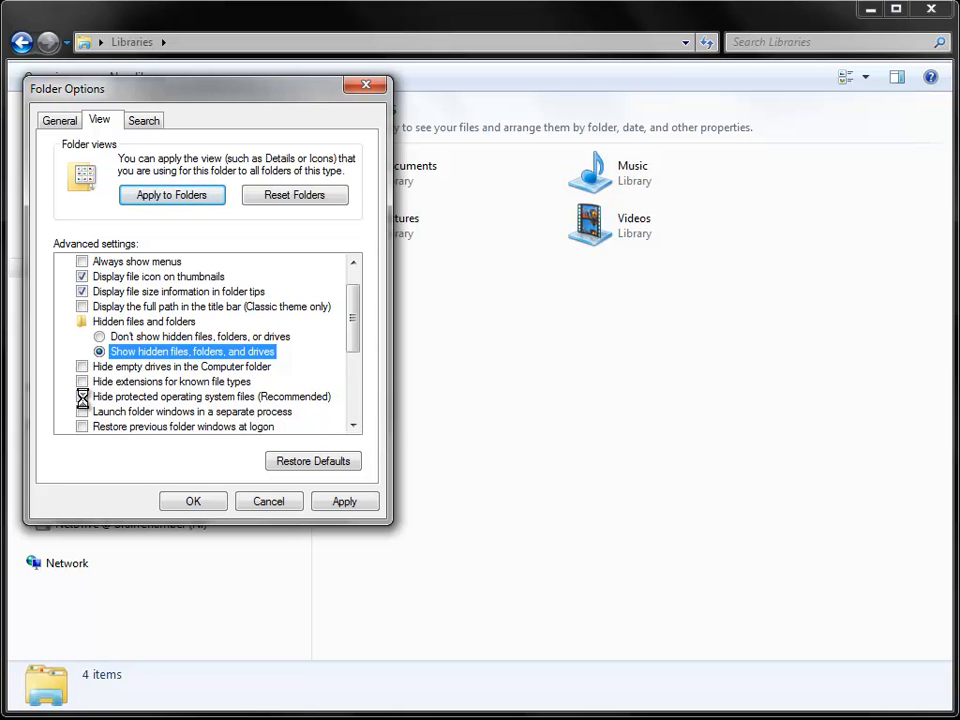
Confirm the protected system files warning with Yes and save Folder Options with OK
click(81, 396)
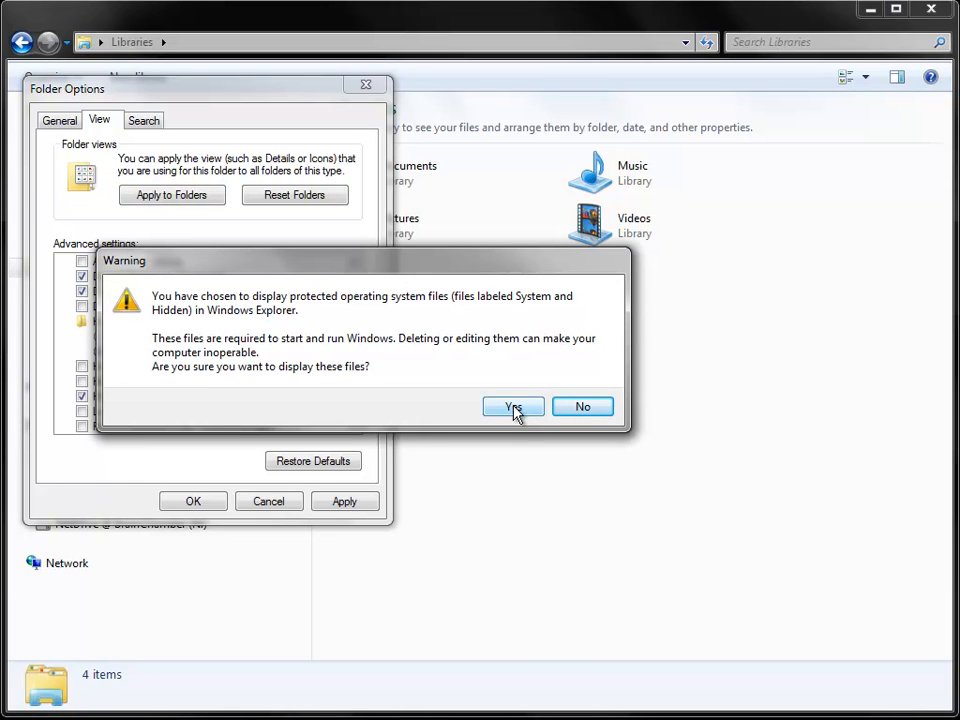
click(512, 407)
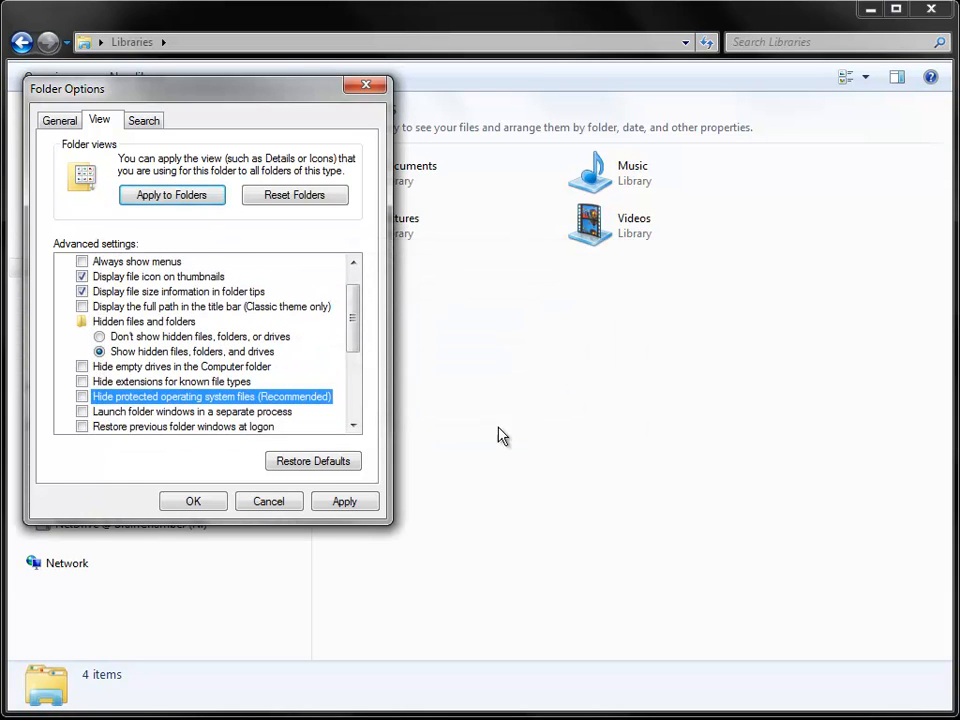
click(193, 501)
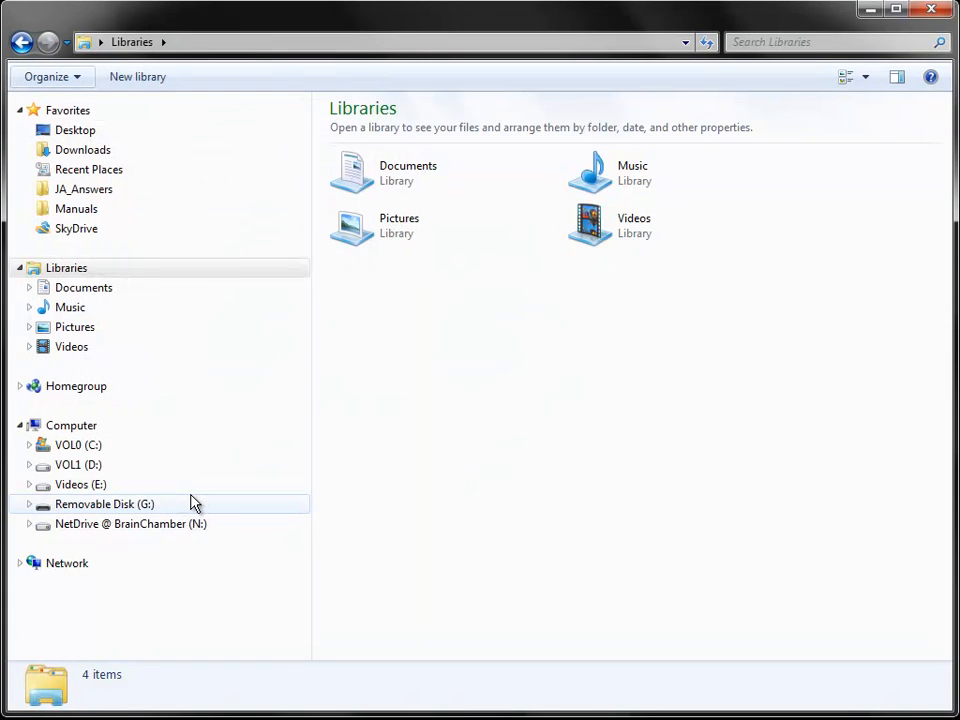